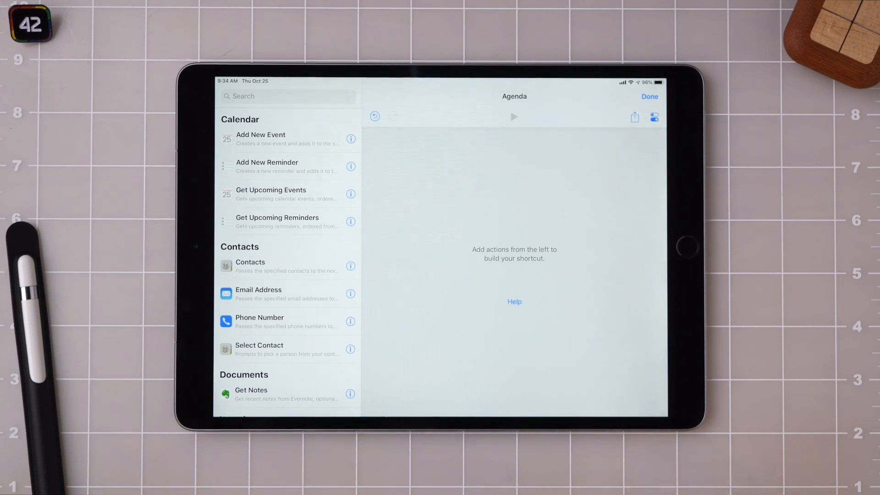
# Add Show Result from Scripting and a Find Calendar Events search to the Agenda shortcut
pyautogui.click(275, 96)
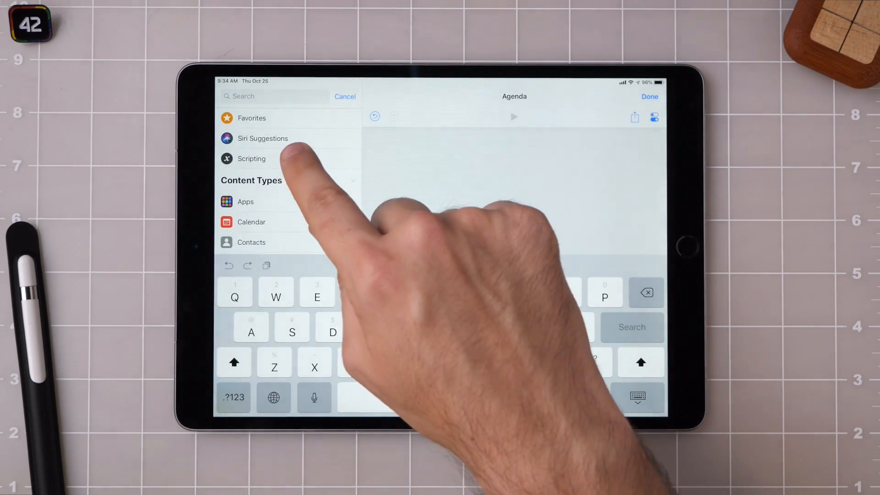
pyautogui.click(252, 158)
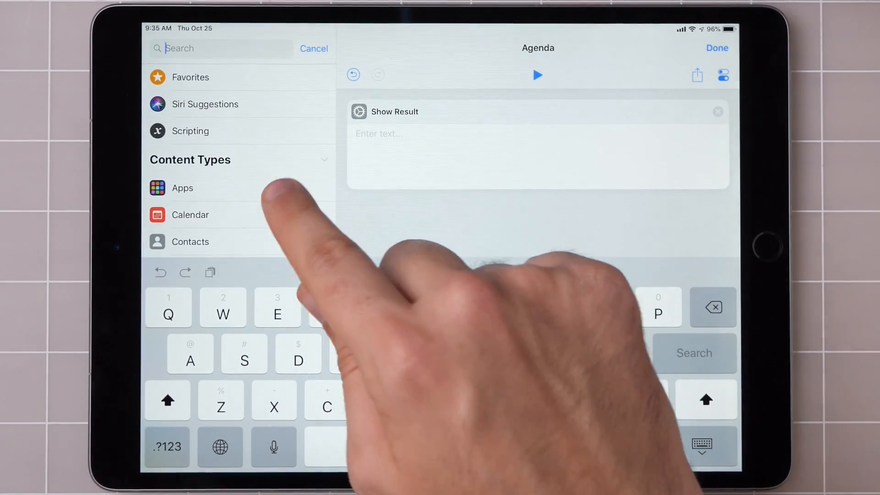
pyautogui.click(190, 214)
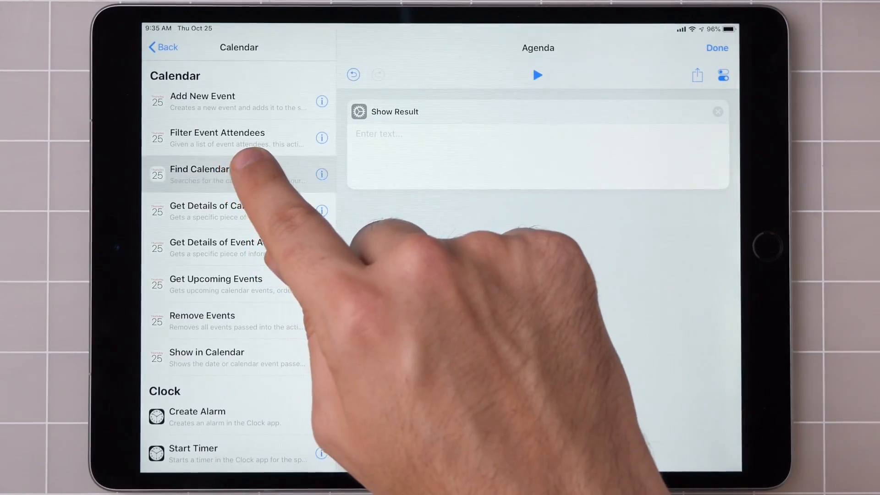
pyautogui.click(199, 174)
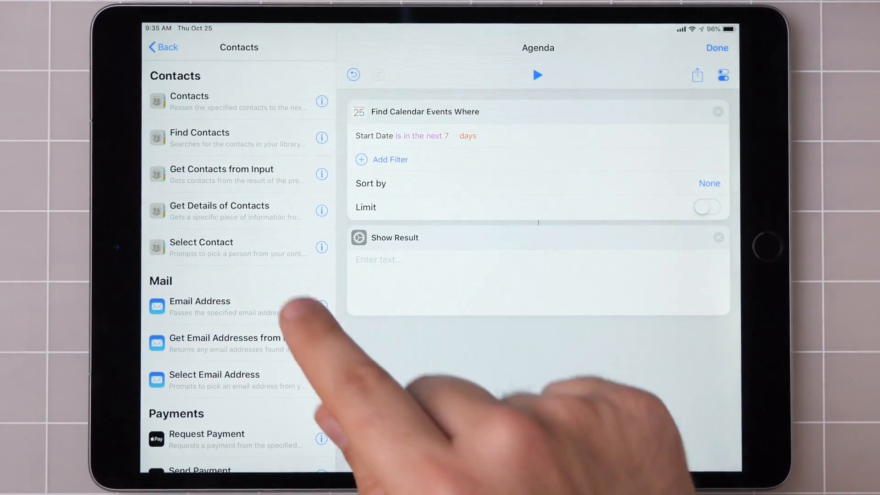
# Add Find Contacts, Find Reminders and Get Upcoming Reminders actions
pyautogui.click(199, 138)
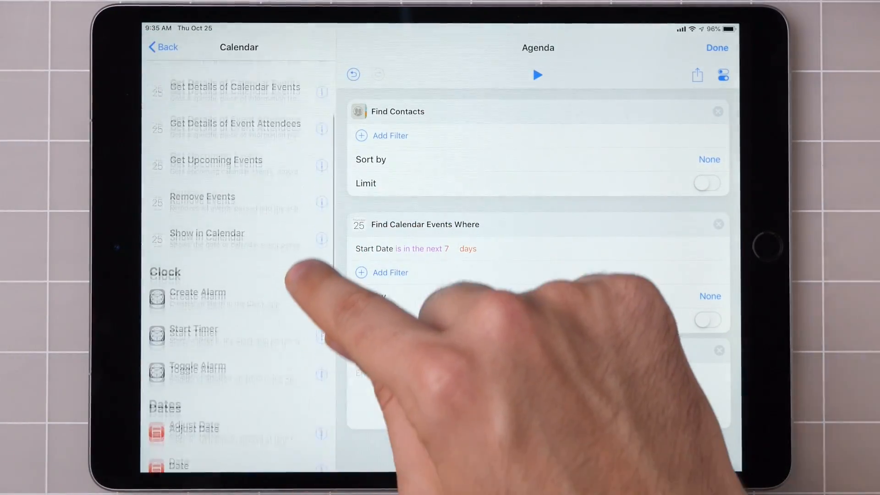
pyautogui.scroll(-3)
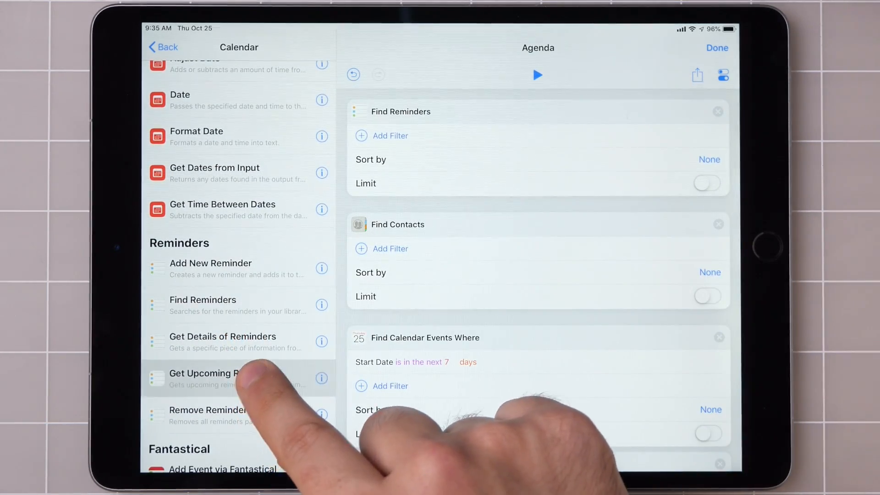
pyautogui.click(201, 373)
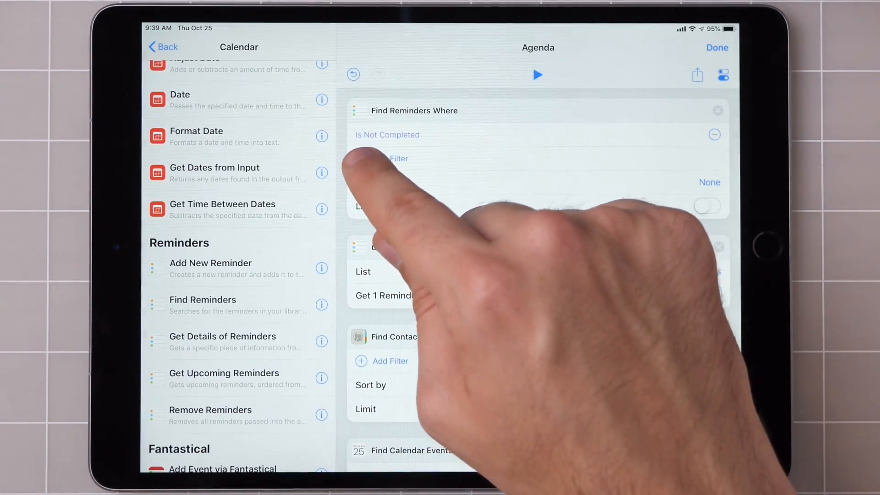
# Filter Find Reminders to Is Not Completed and add a Due Date condition
pyautogui.click(387, 134)
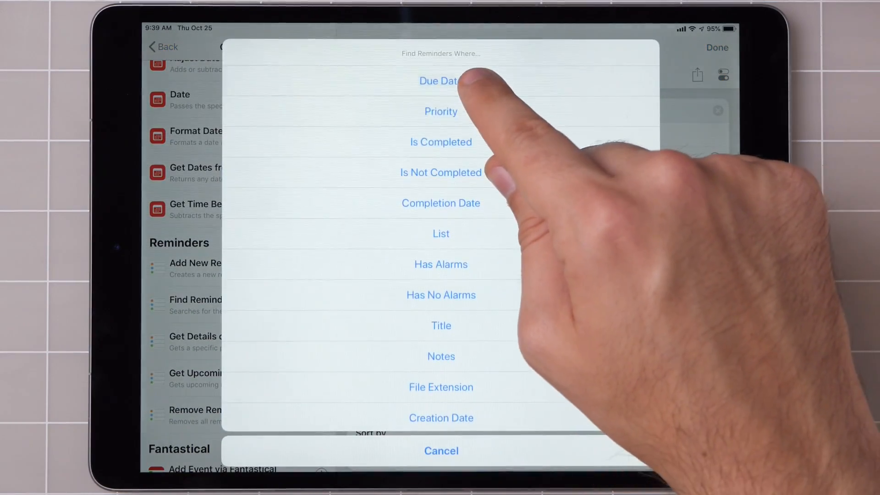
pyautogui.click(439, 81)
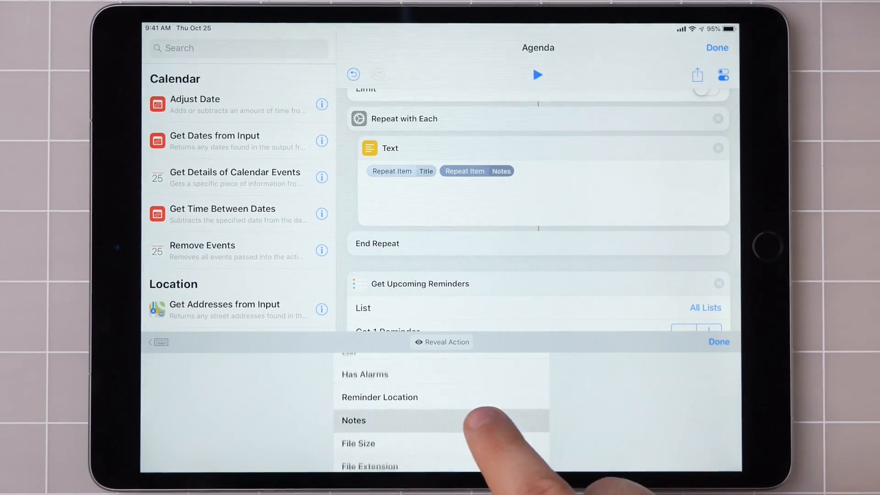
# Insert each reminder's Notes into the loop's Text after its Title
pyautogui.click(353, 419)
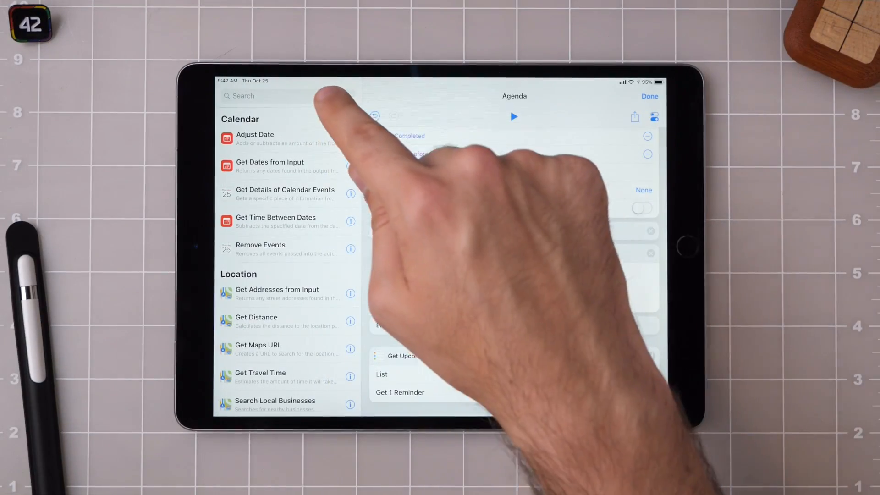
# Add a 'Your overdue reminders are:' Text with Repeat Results, then a Repeat with Each over upcoming reminders
pyautogui.write('Text')
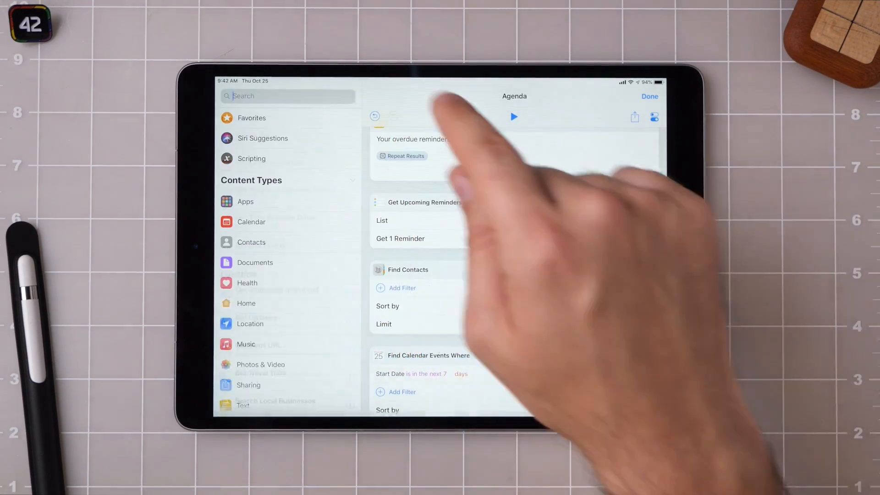
pyautogui.write('Repe')
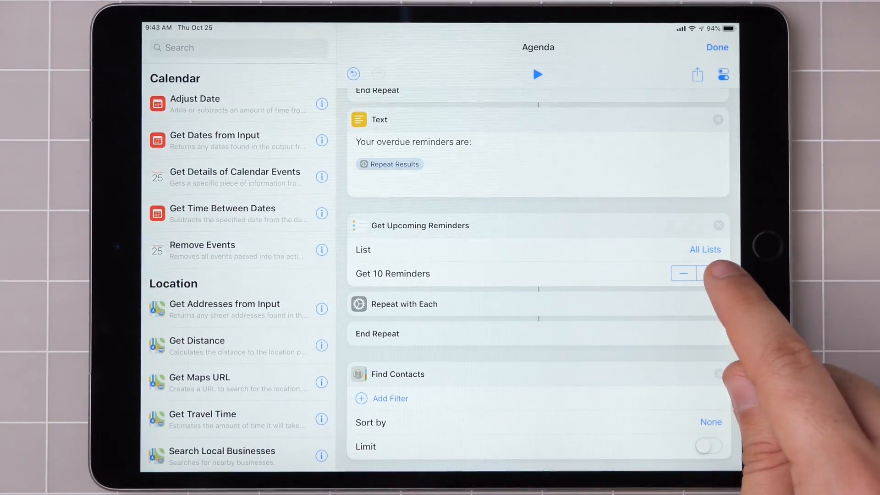
# Fetch 10 upcoming reminders and write each as its Title ', which is due at' its Due Date
pyautogui.click(533, 174)
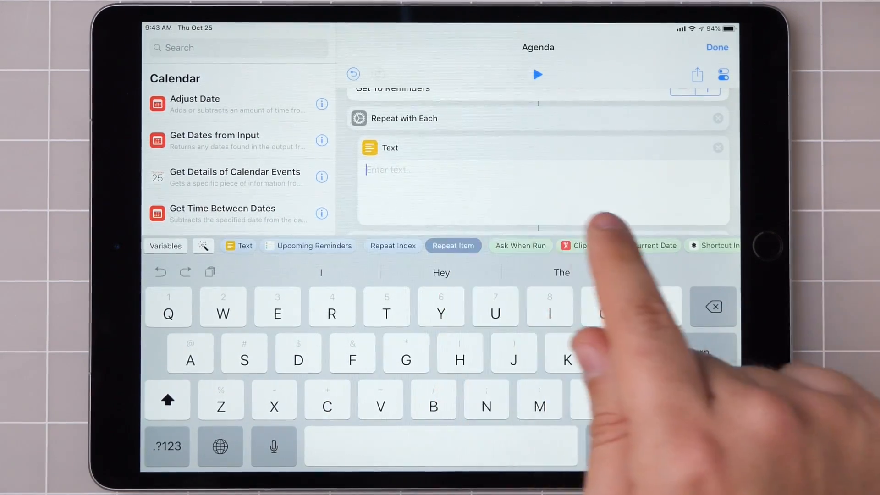
pyautogui.click(452, 246)
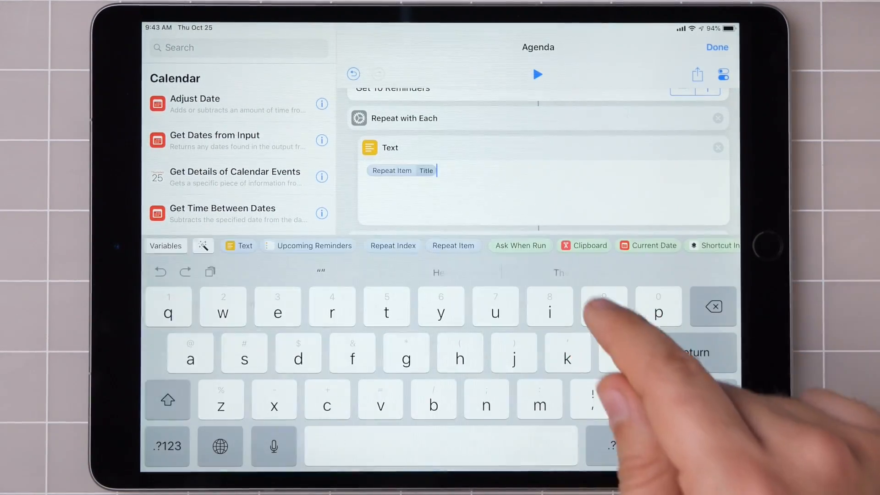
pyautogui.write(', w')
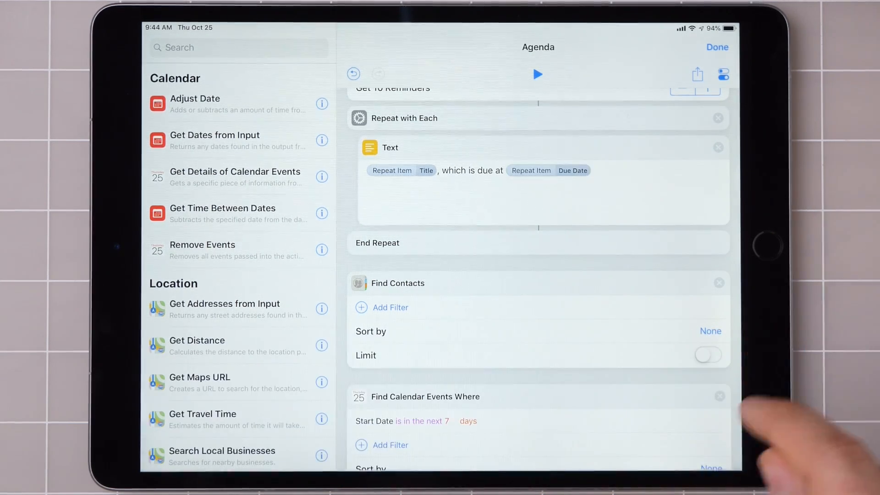
pyautogui.write('Text')
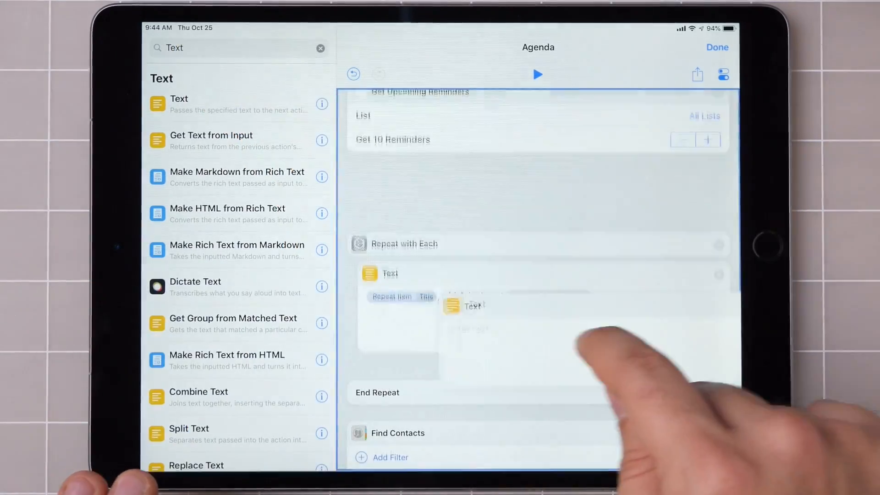
# Write 'Your upcoming reminders are:' followed by Repeat Results in the new Text
pyautogui.click(471, 306)
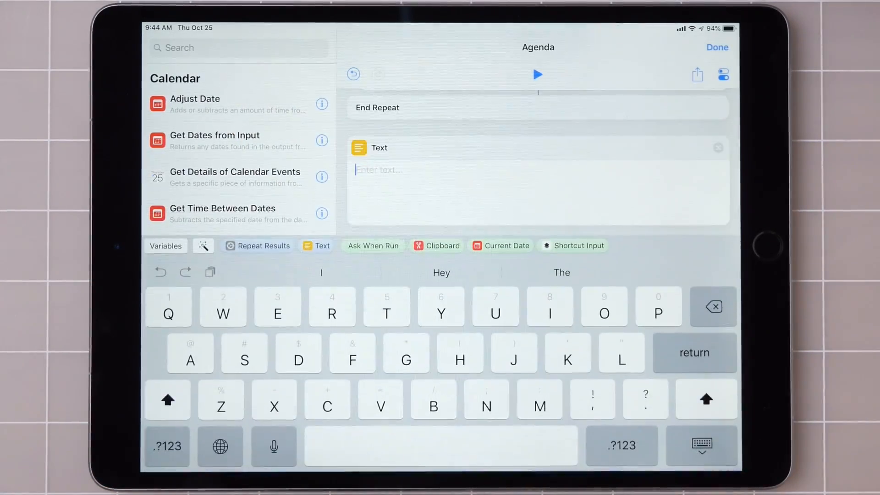
pyautogui.write('Your upcoming reminders are:')
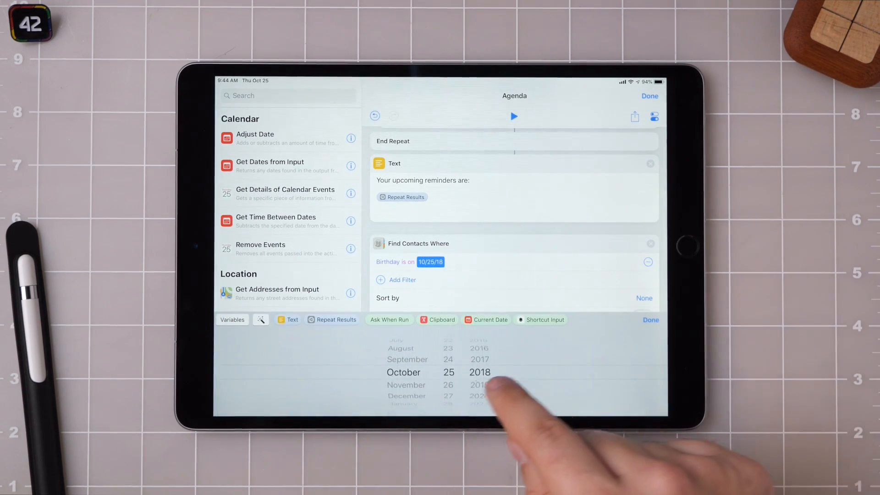
# Set the contacts Birthday filter to Current Date and add a Repeat with Each containing a Text
pyautogui.click(490, 319)
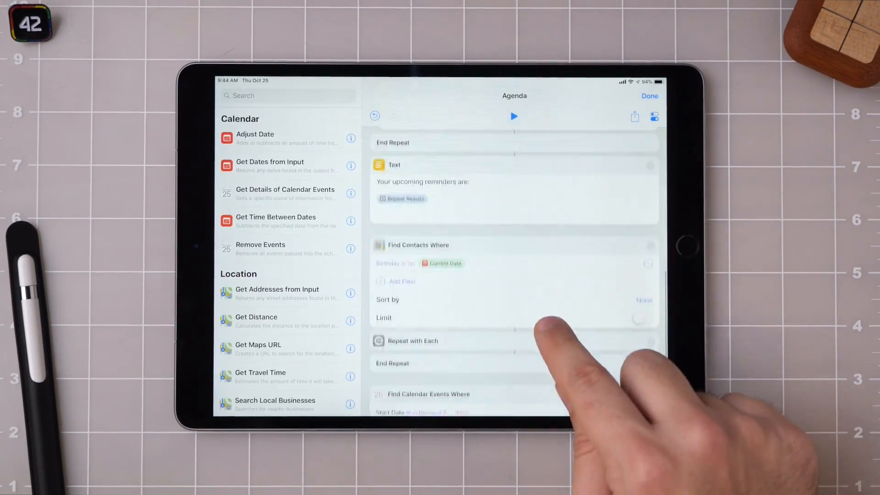
pyautogui.write('Tex')
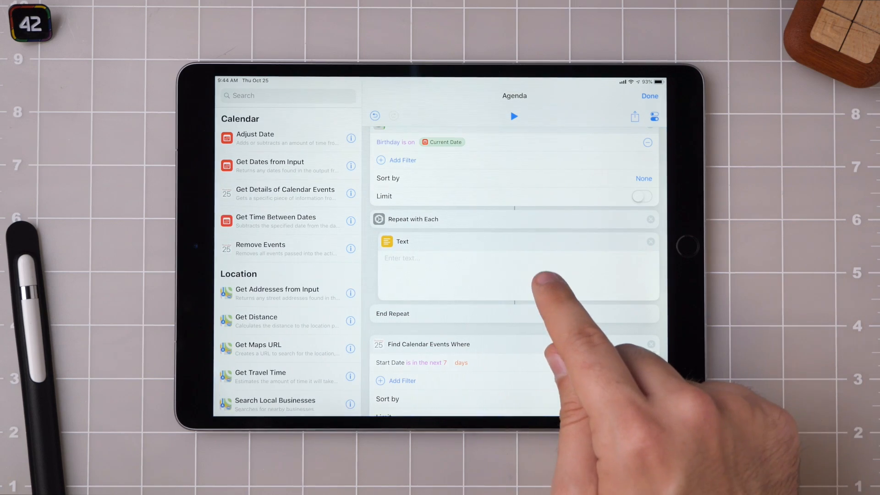
# Insert Repeat Item into the loop's Text and set its type to Contact
pyautogui.click(513, 270)
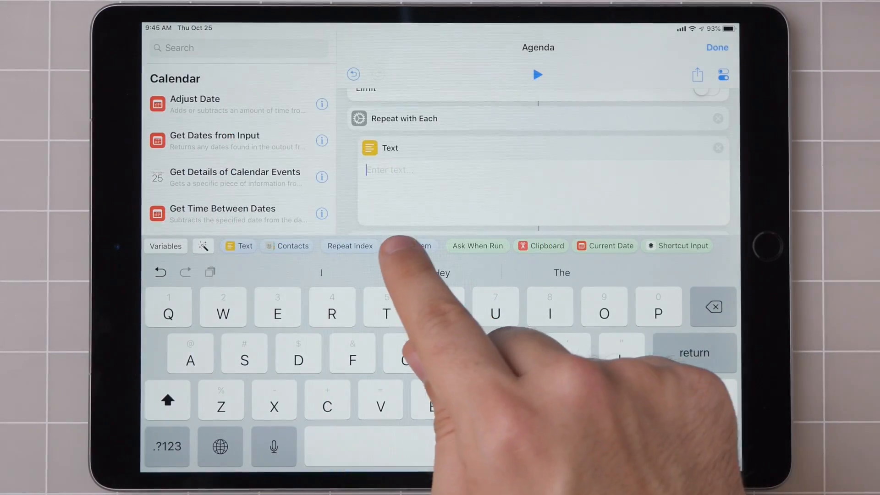
pyautogui.click(415, 246)
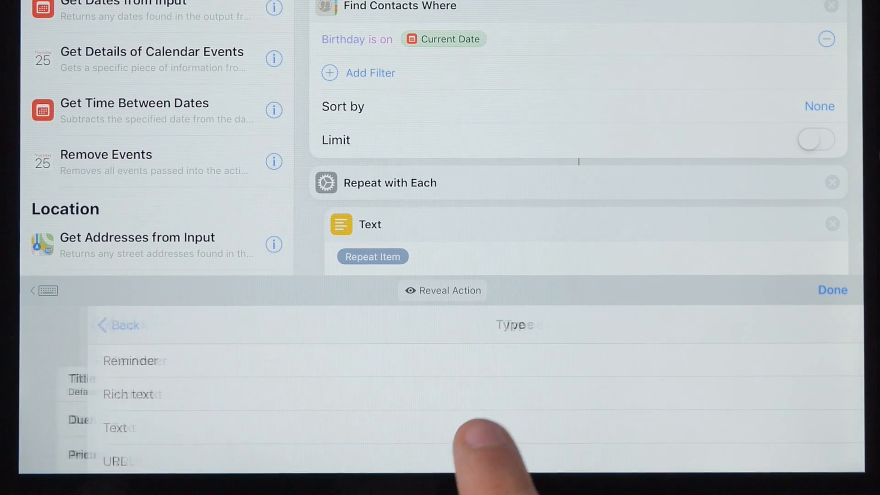
pyautogui.scroll(-3)
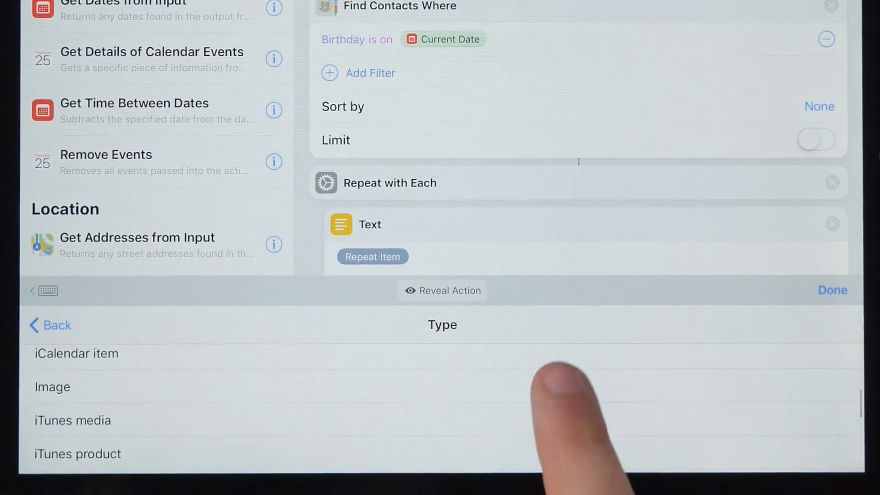
pyautogui.scroll(-3)
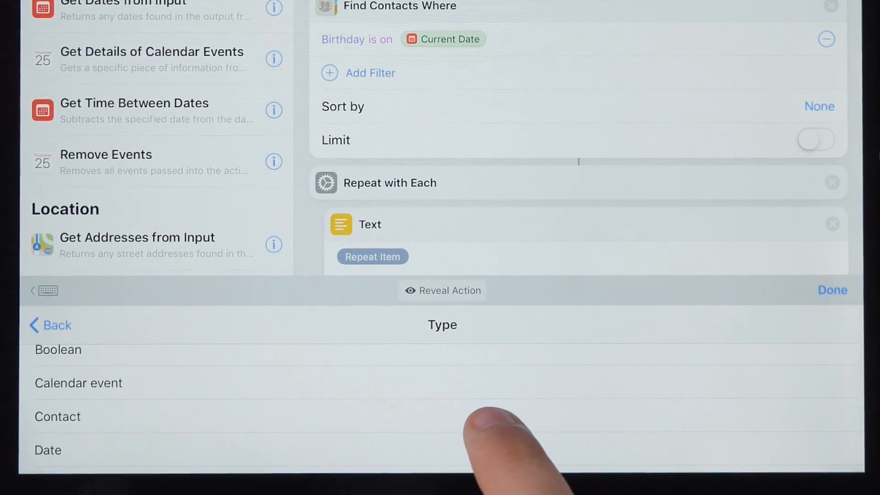
pyautogui.click(57, 416)
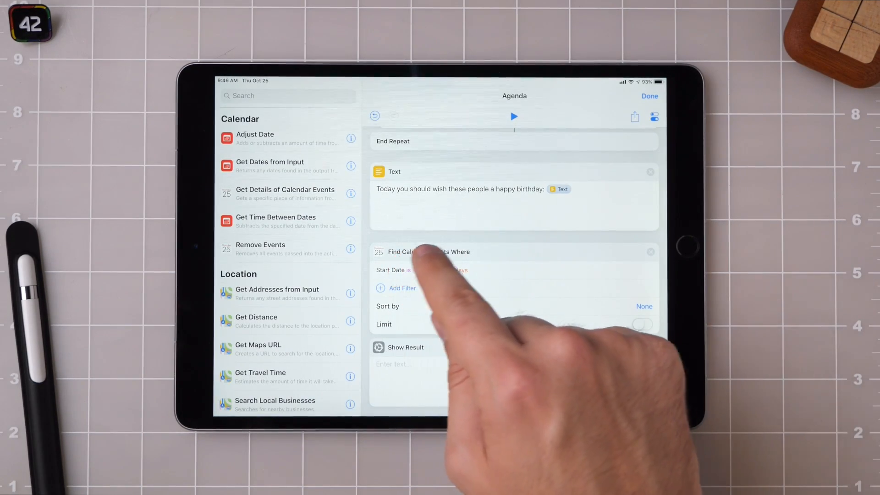
# Set the calendar events Start Date condition to 'is today'
pyautogui.click(426, 270)
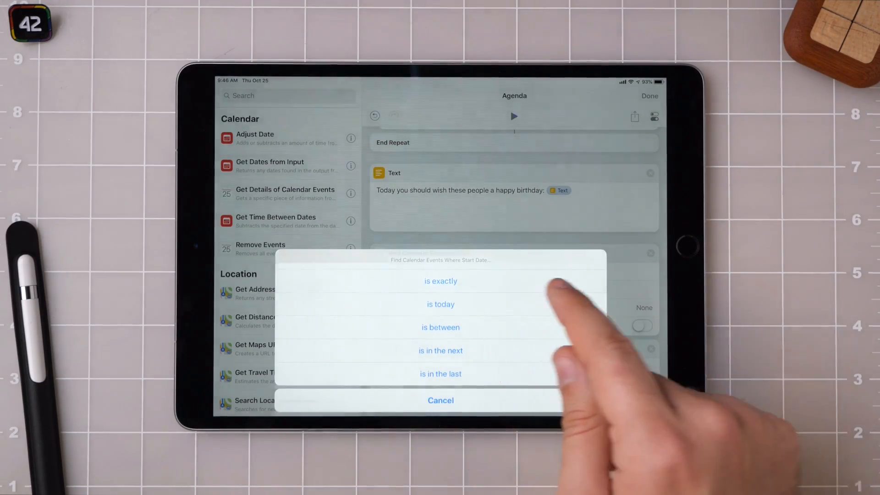
pyautogui.click(441, 305)
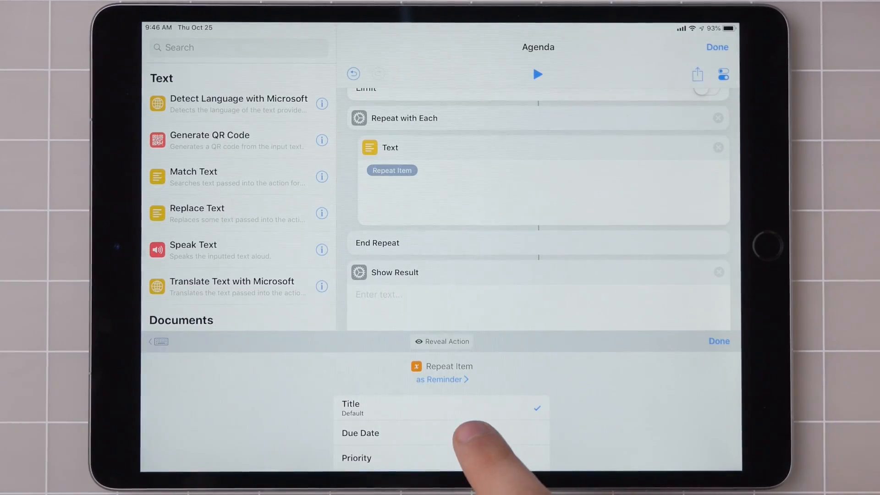
# Write each event as Title ', which starts at' Start Date 'and ends at' End Date
pyautogui.click(441, 378)
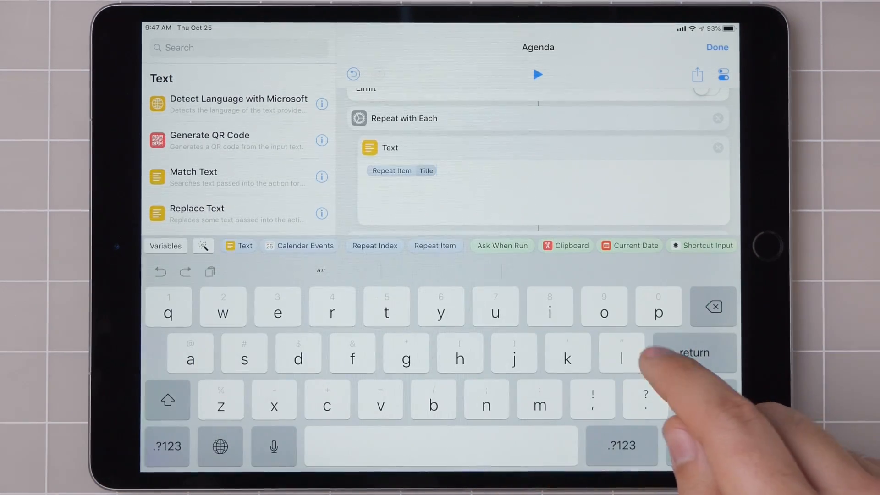
pyautogui.write(', which starts st')
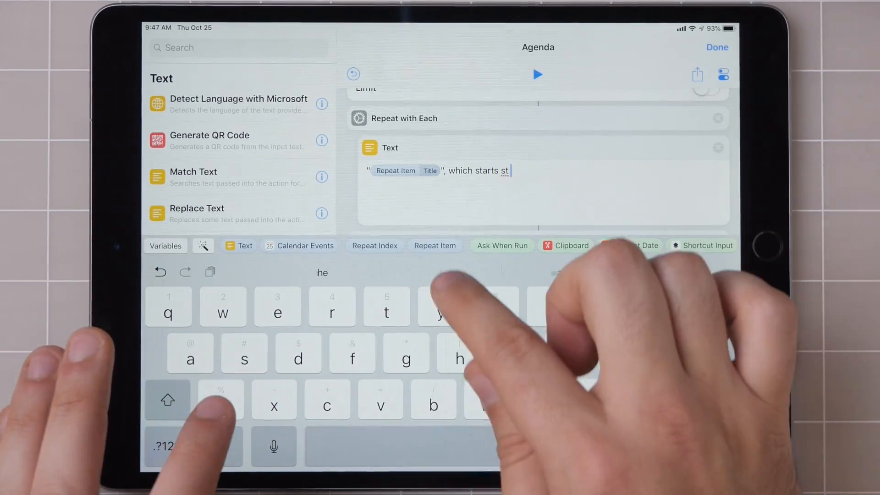
pyautogui.click(434, 246)
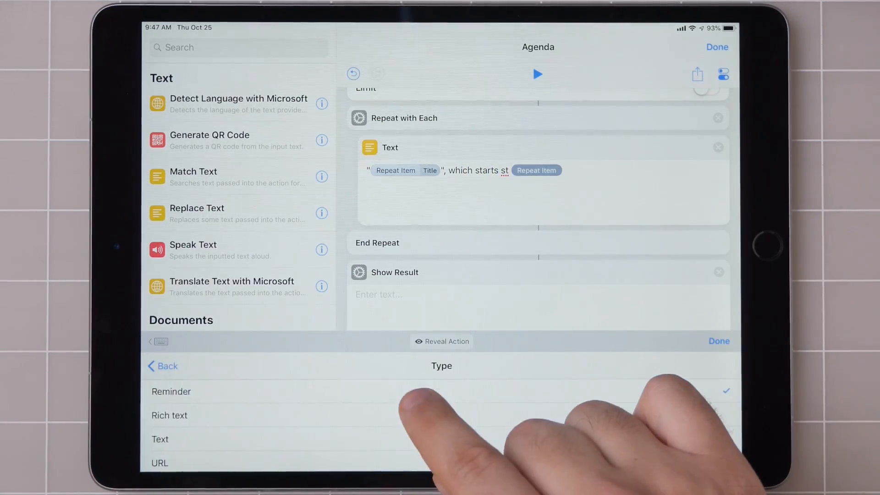
pyautogui.scroll(-3)
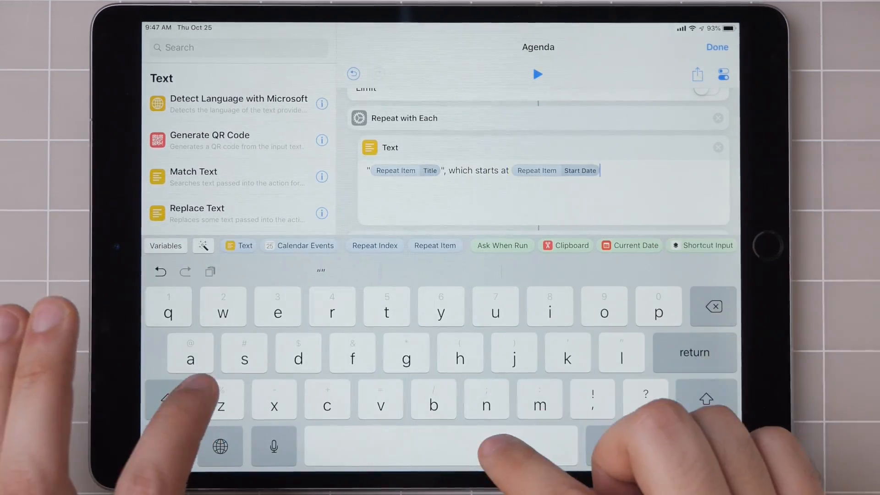
pyautogui.write('and ends at')
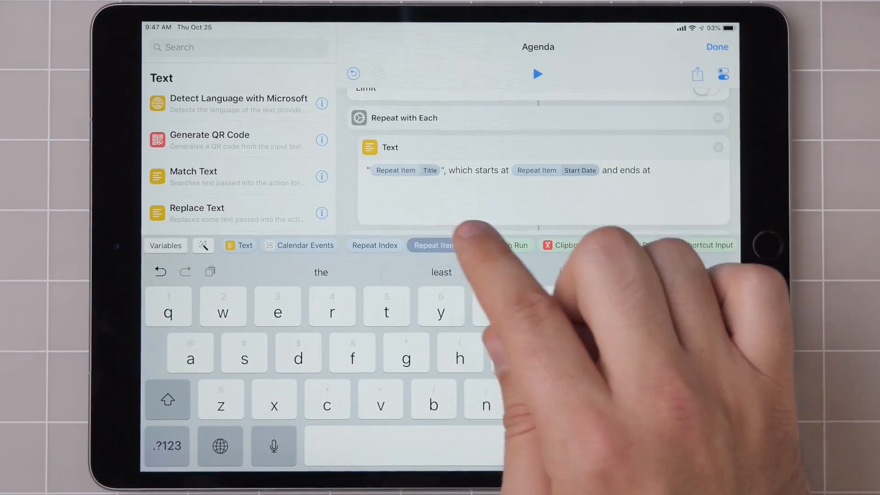
pyautogui.click(432, 245)
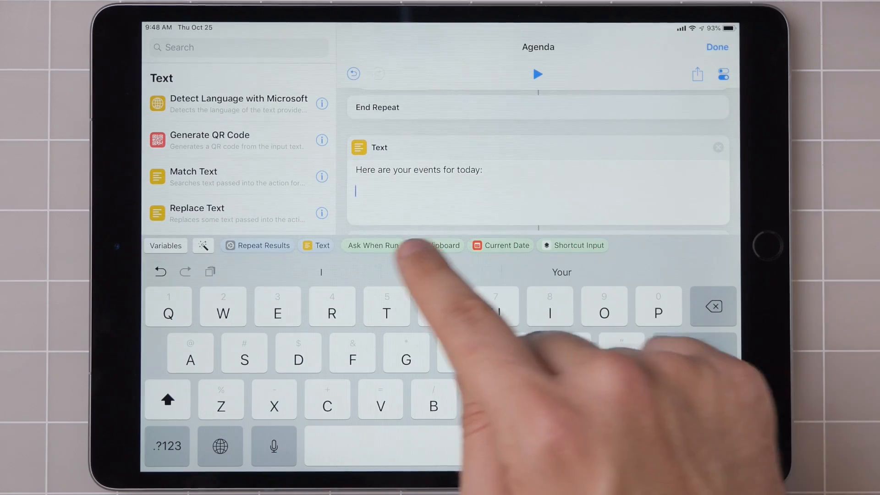
# Insert Repeat Results under the 'Here are your events for today:' heading in the Text action
pyautogui.click(370, 245)
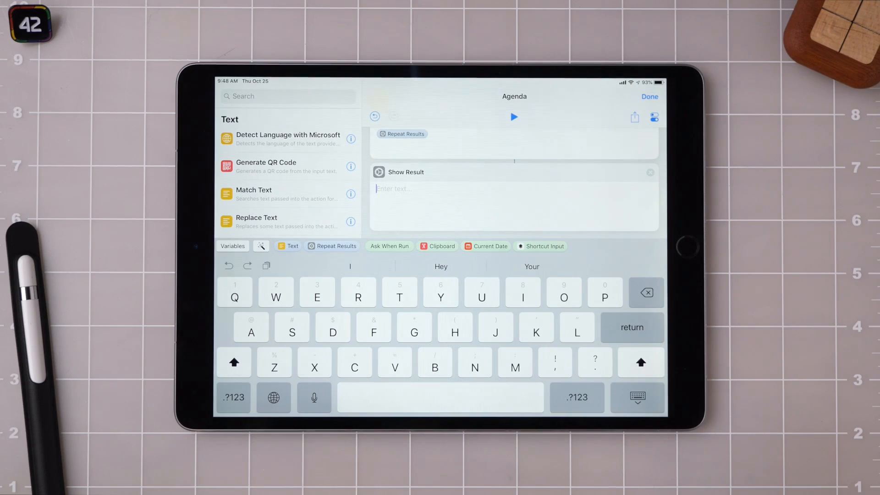
# Fill Show Result with 'Here is your agenda for today:' followed by the four Text variables
pyautogui.write('Here is your agenda for today:')
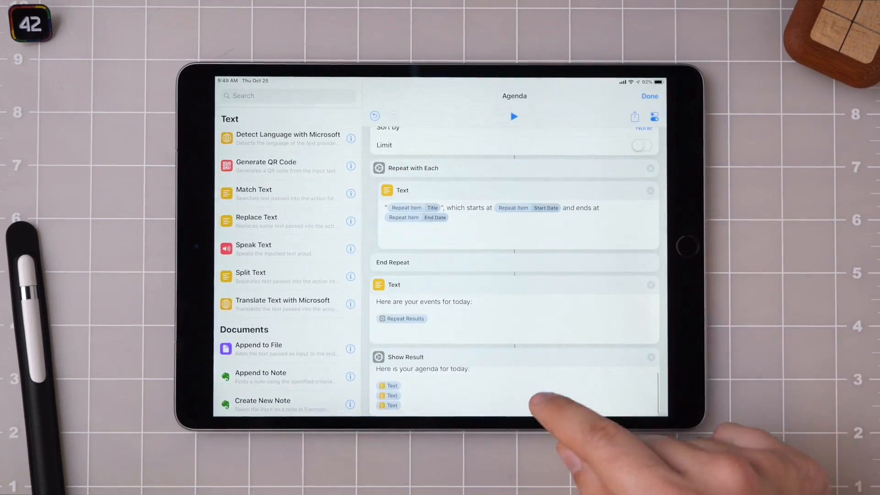
pyautogui.scroll(-3)
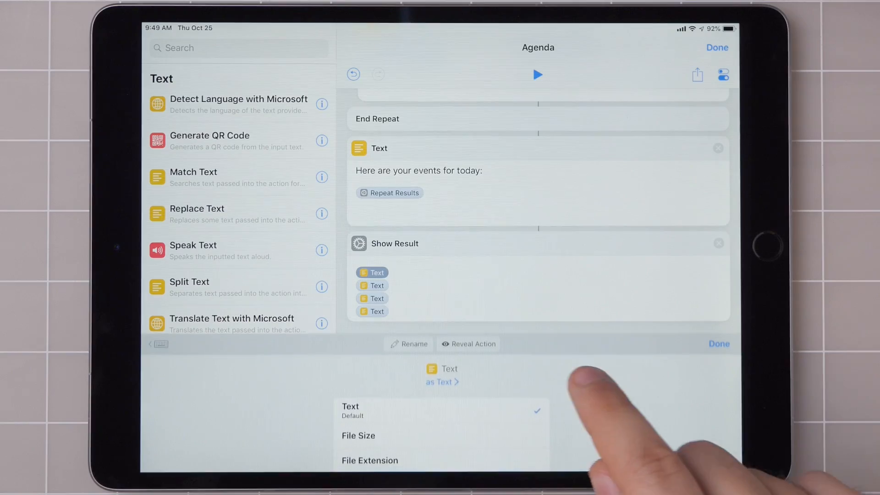
# Rename the Show Result variables to Overdue, Upcoming, Birthdays and Events
pyautogui.click(409, 343)
pyautogui.write('Events')
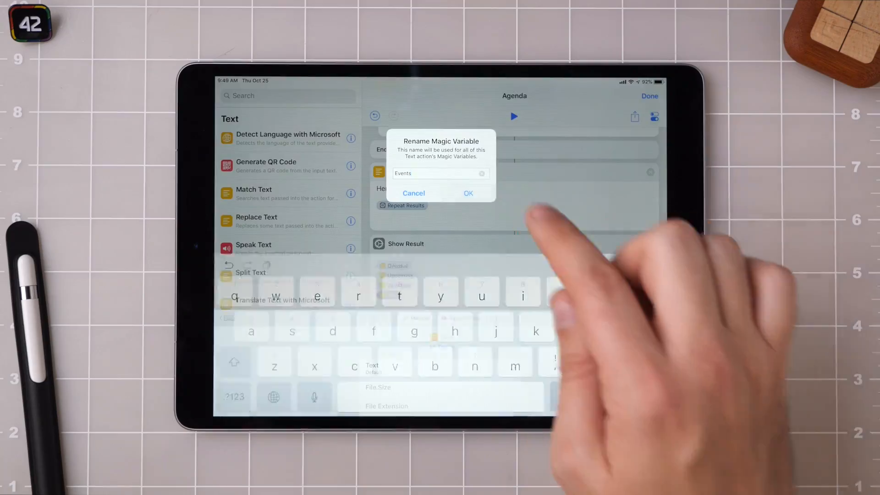
pyautogui.click(469, 194)
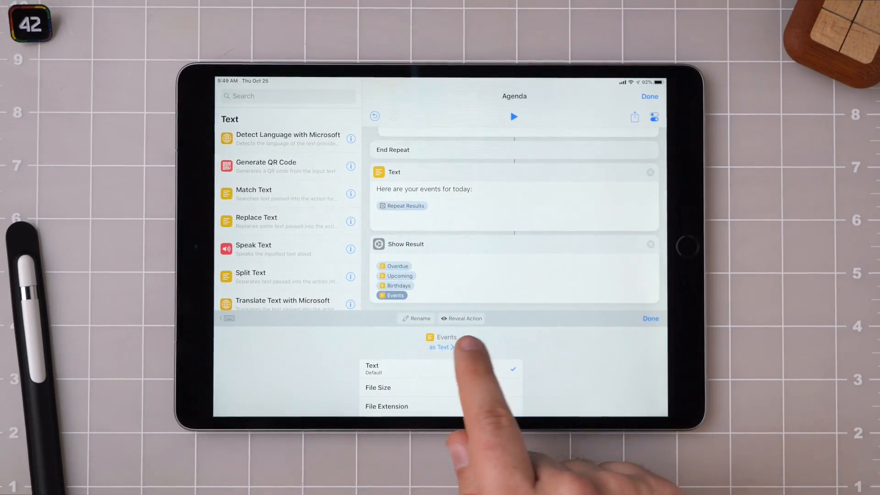
pyautogui.click(396, 285)
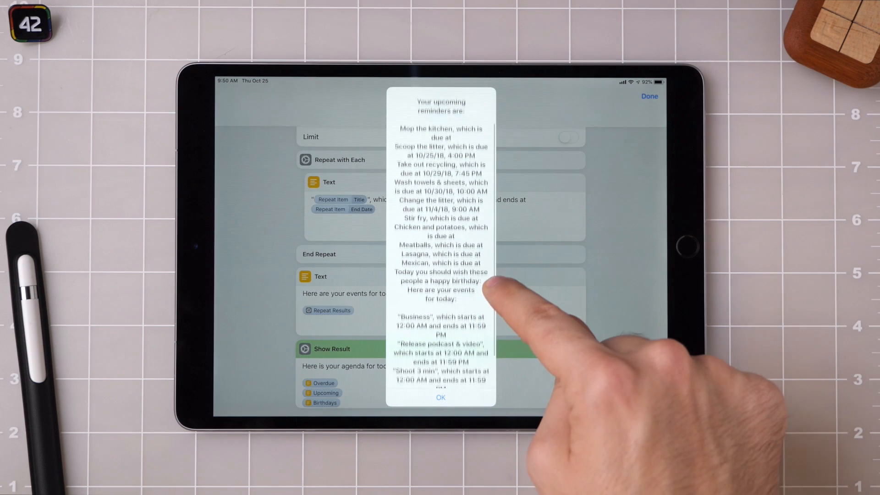
# Run the Agenda shortcut and dismiss the combined reminders, birthdays and events alert
pyautogui.click(441, 397)
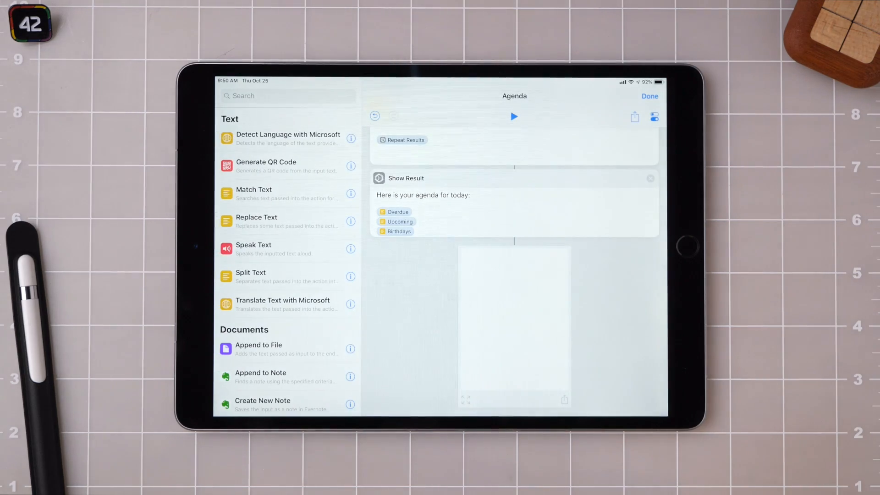
# Add a Find Reminders action filtered to Due Date is after Current Date
pyautogui.scroll(-3)
pyautogui.write('Fin r')
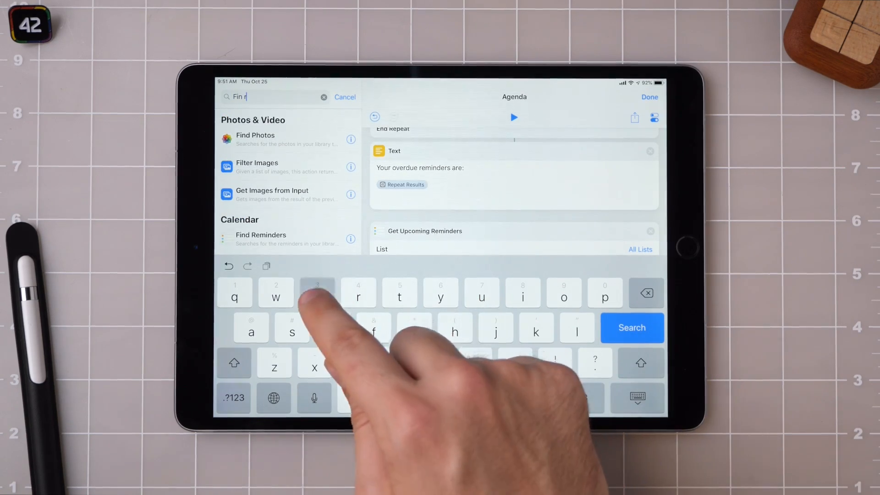
pyautogui.write('e')
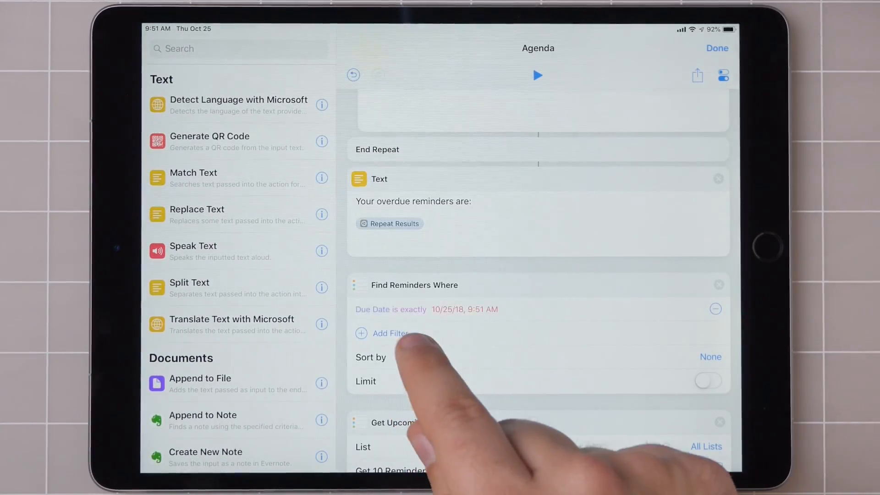
pyautogui.click(389, 333)
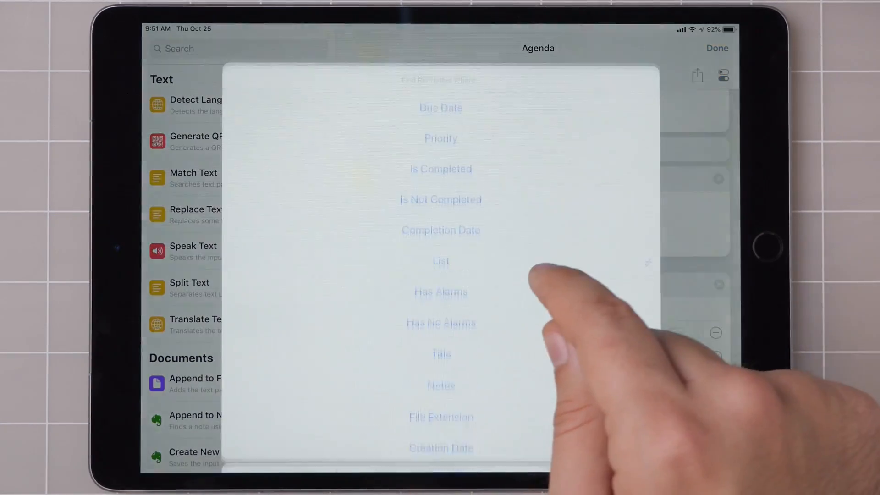
pyautogui.click(441, 108)
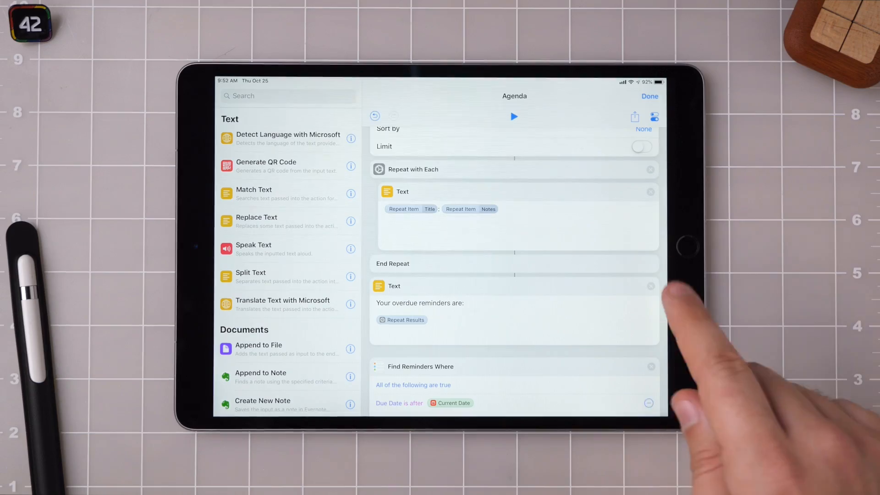
# Wrap the birthday Text in an If Count of items is greater than 0, with Nothing otherwise
pyautogui.write('Co')
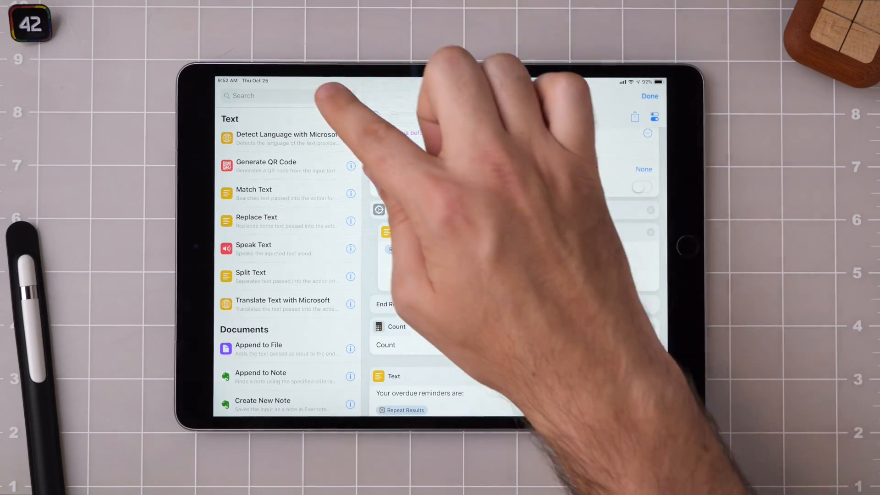
pyautogui.write('If')
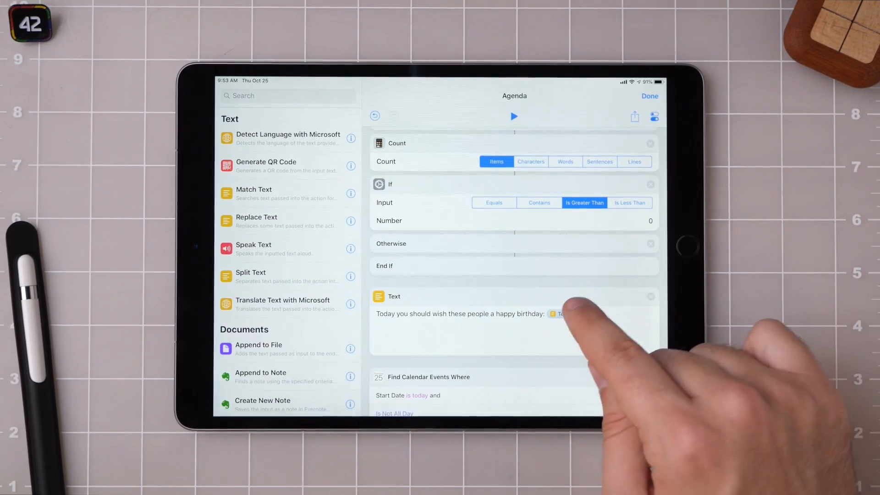
pyautogui.write('Noth')
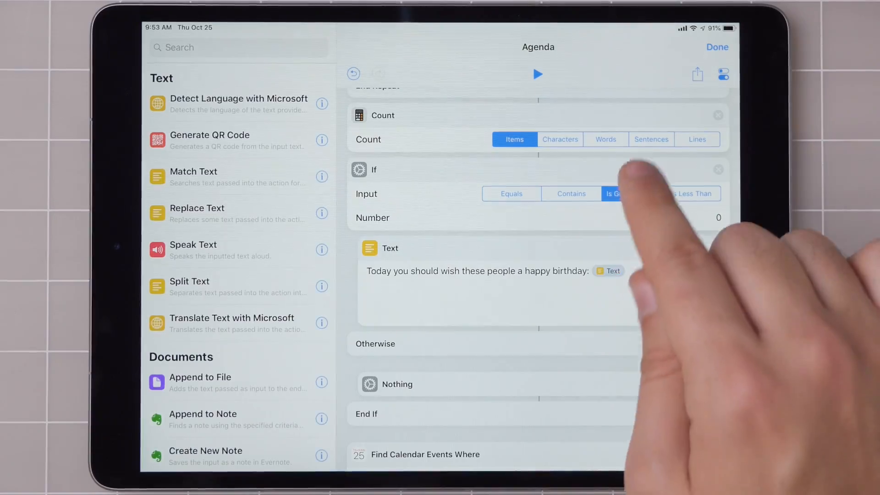
# Run the shortcut, check the upcoming reminders and events output, and dismiss the alert
pyautogui.click(536, 73)
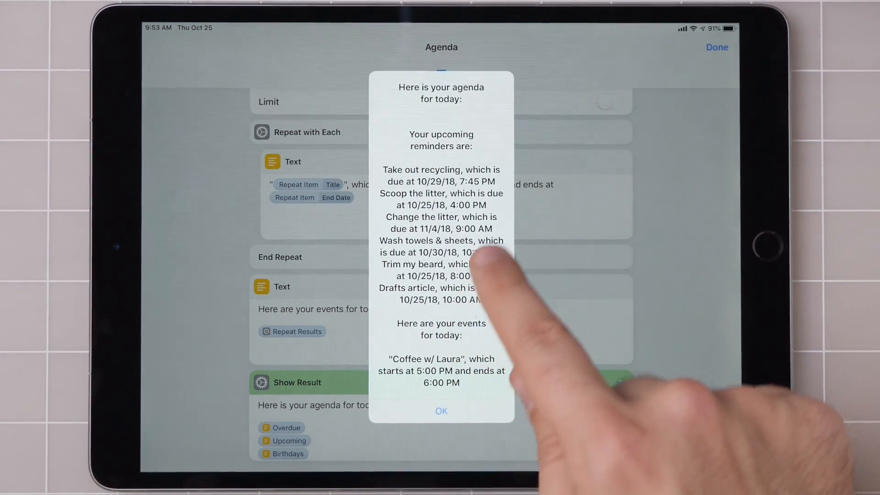
pyautogui.click(441, 410)
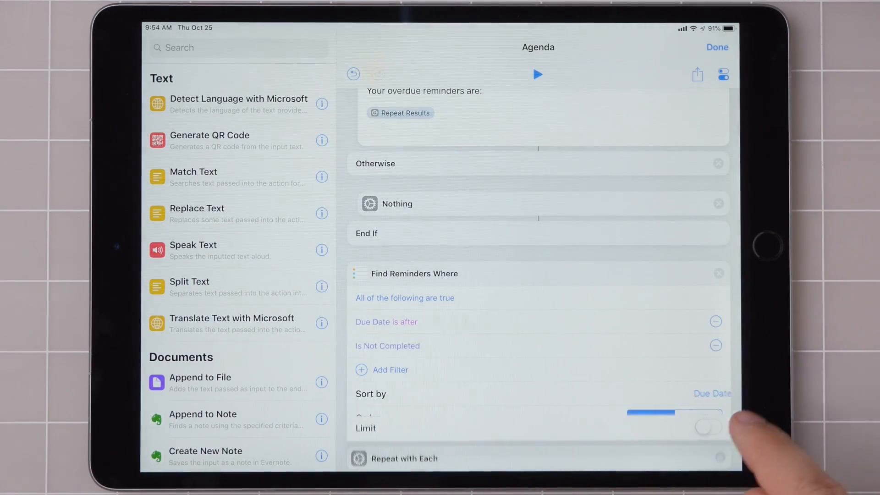
# Filter Find Reminders to Is Not Completed sorted by Due Date, then start a test run
pyautogui.scroll(-3)
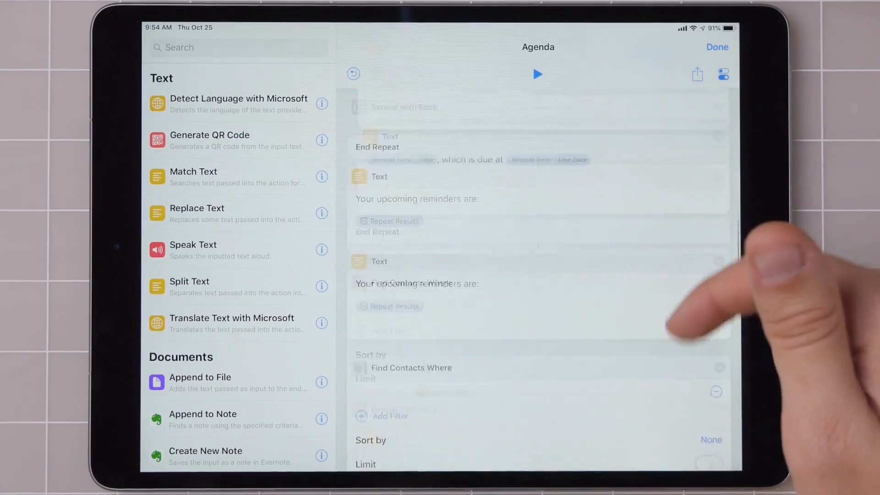
pyautogui.click(536, 74)
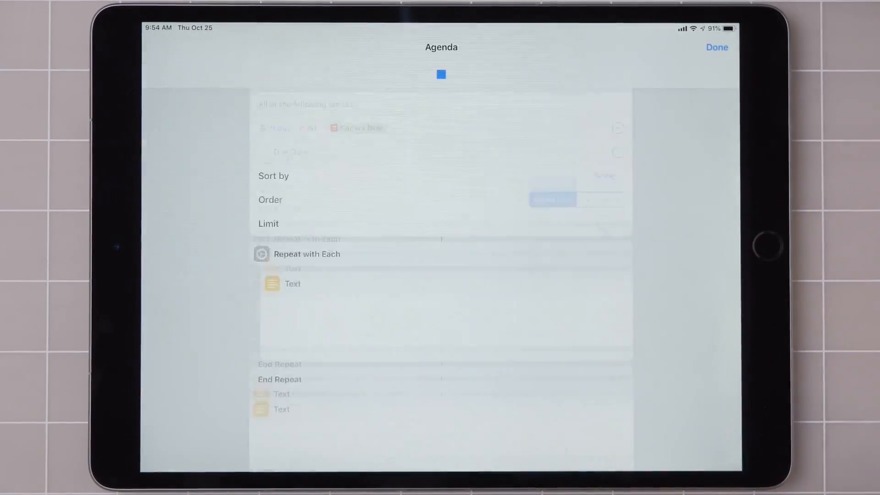